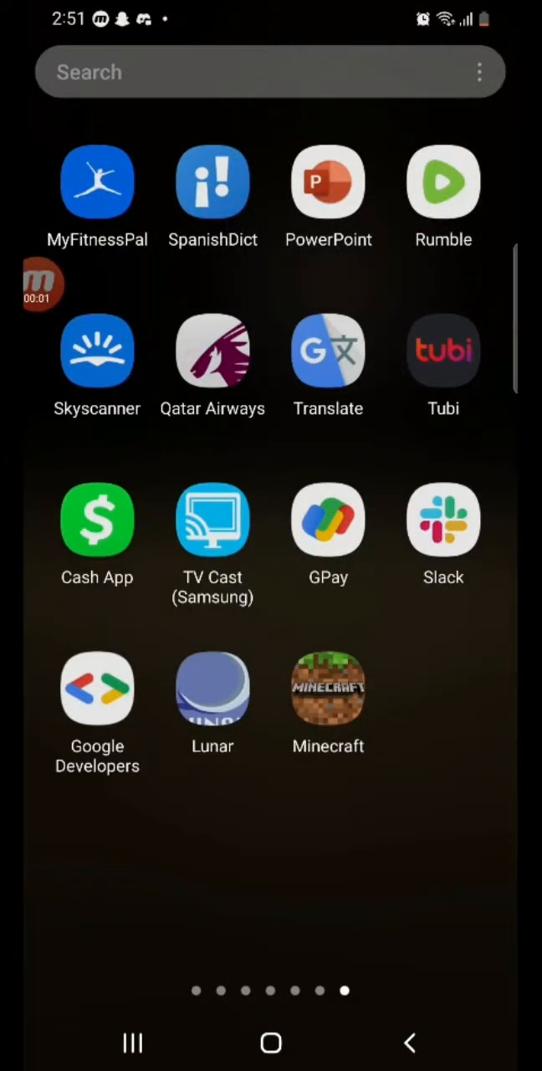
Step: Launch Lunar and spoof this device as a TV from the Device Spoofer page
{"action": "left_click", "coordinate": [212, 686]}
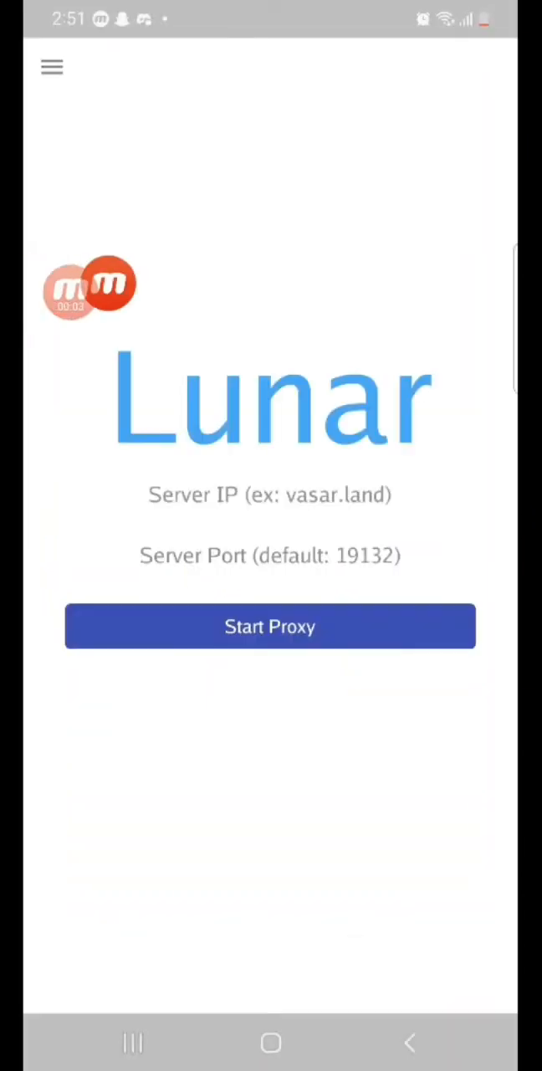
{"action": "left_click", "coordinate": [51, 67]}
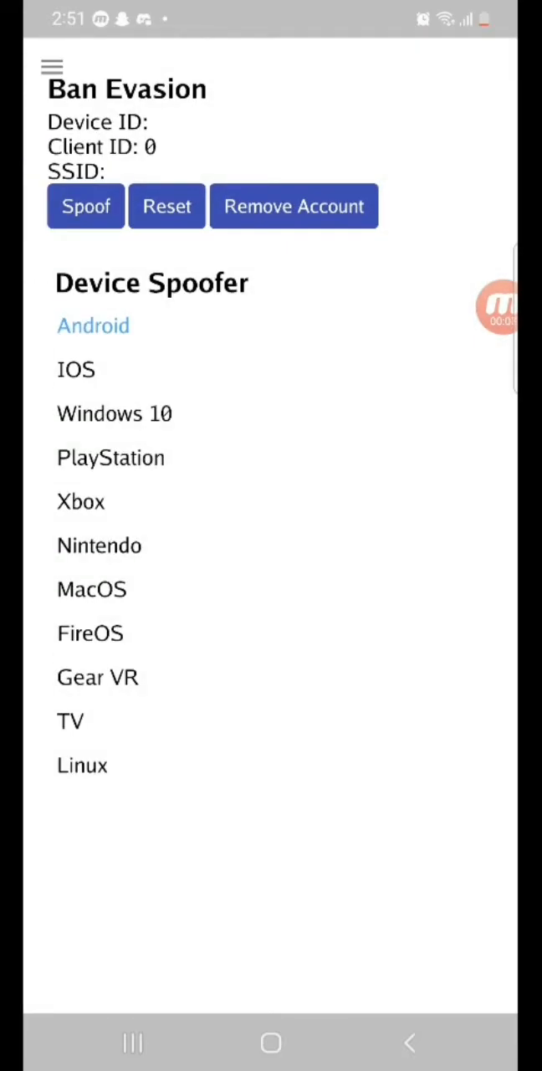
{"action": "left_click", "coordinate": [71, 721]}
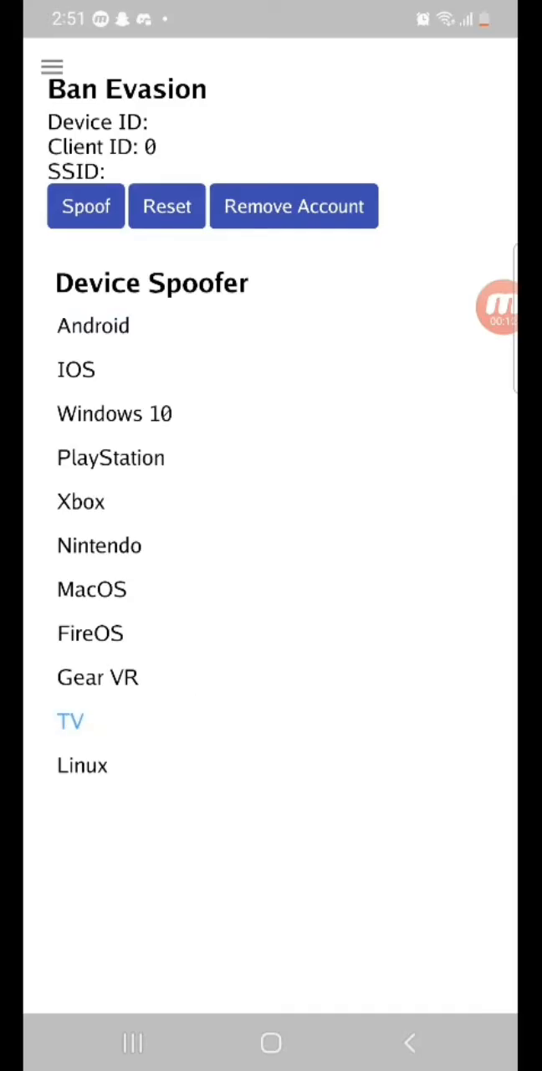
{"action": "left_click", "coordinate": [85, 206]}
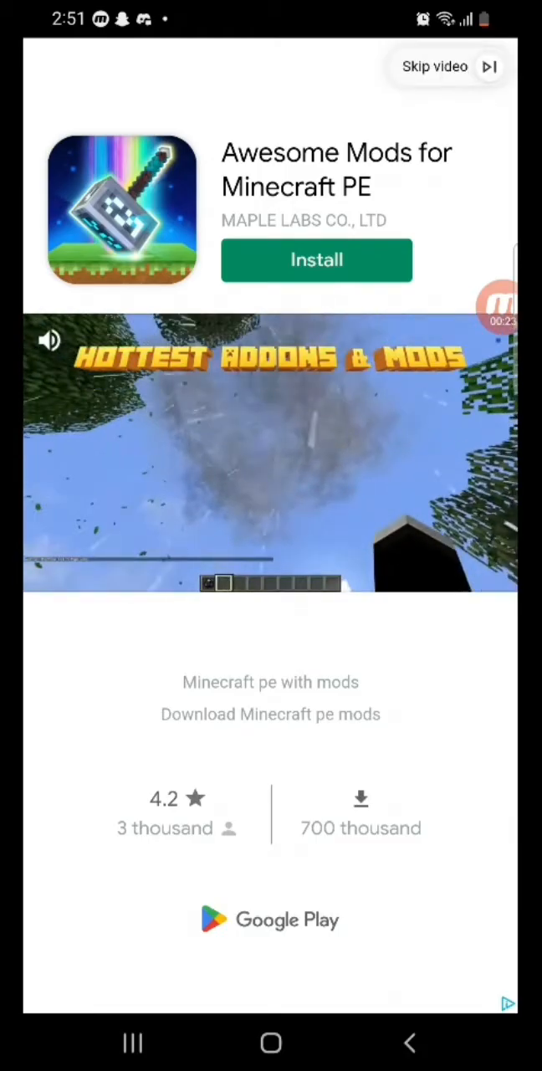
Step: Skip the advertisement and start the proxy for versai.pro
{"action": "left_click", "coordinate": [435, 66]}
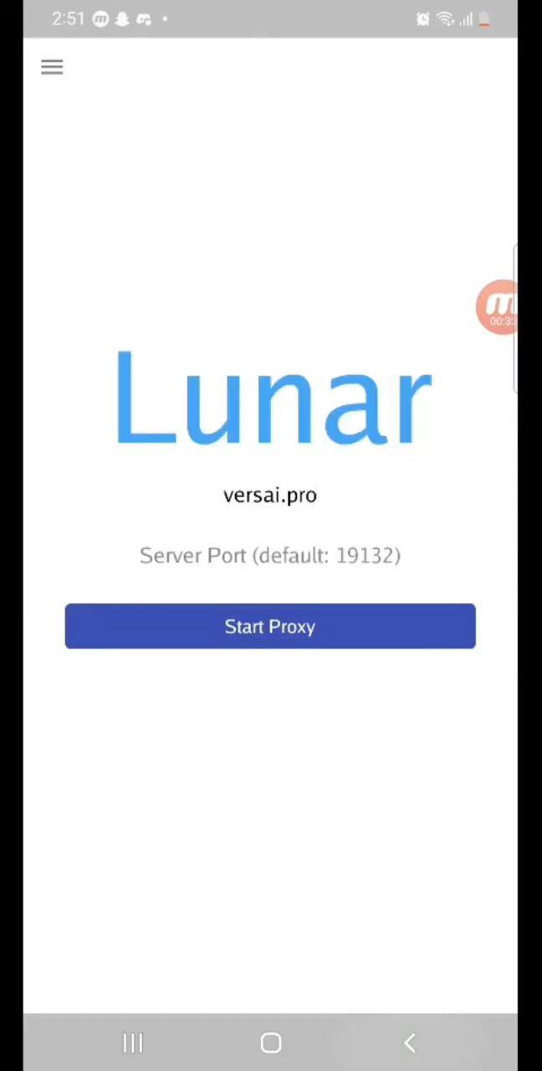
{"action": "left_click", "coordinate": [270, 626]}
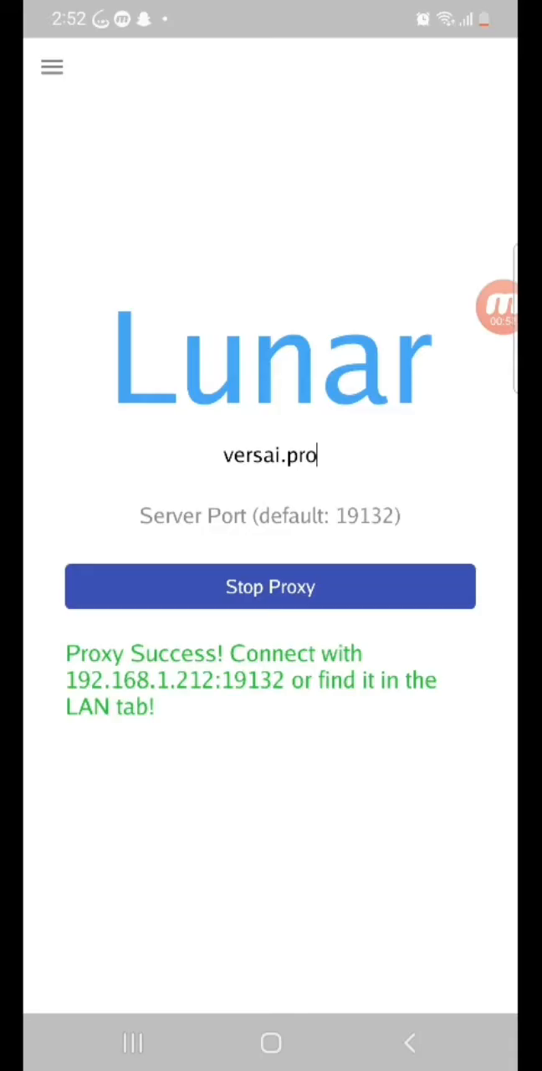
{"action": "left_click", "coordinate": [271, 1042]}
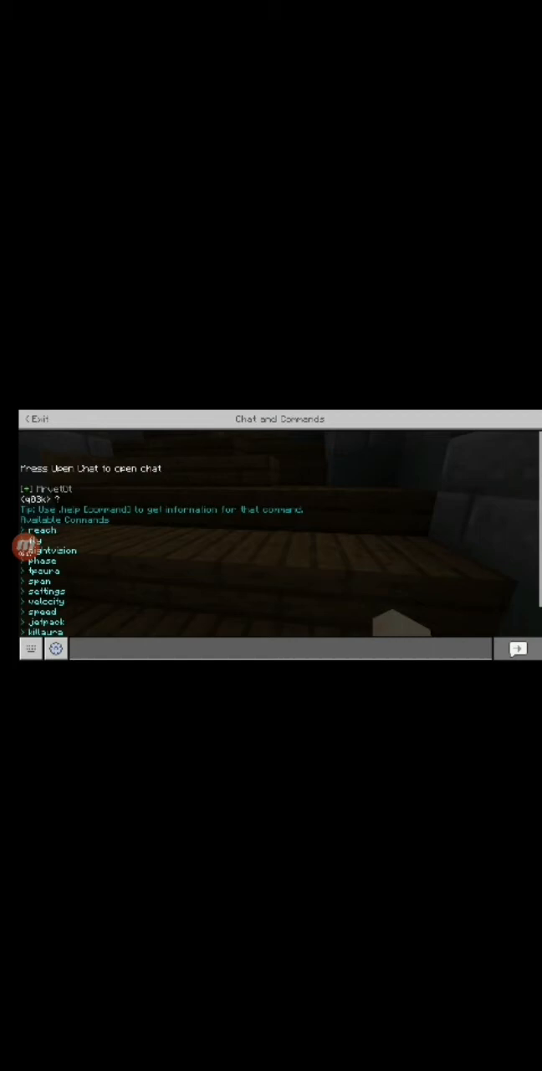
Step: Start typing a new command in the Minecraft chat box below the command list
{"action": "left_click", "coordinate": [276, 632]}
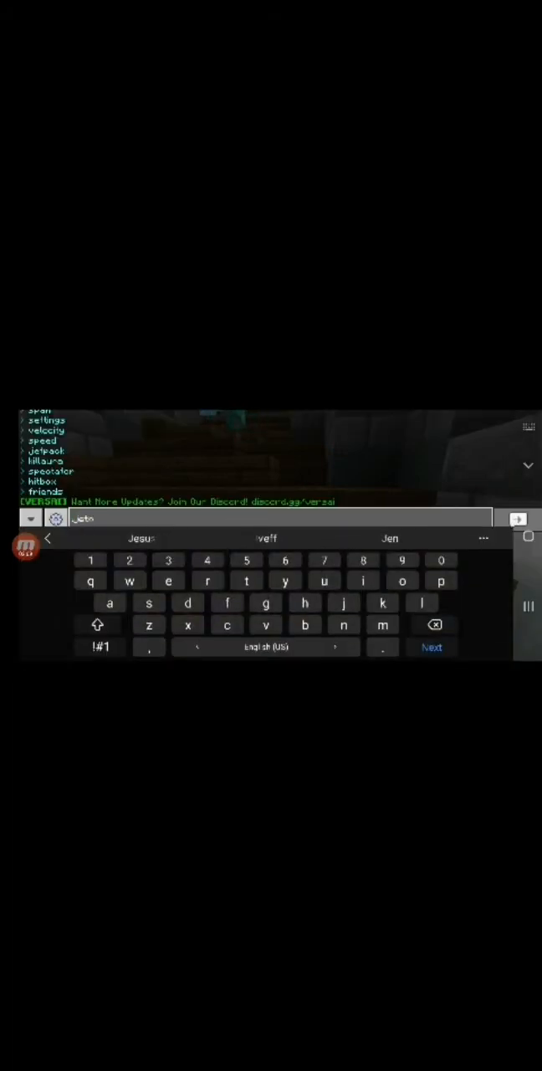